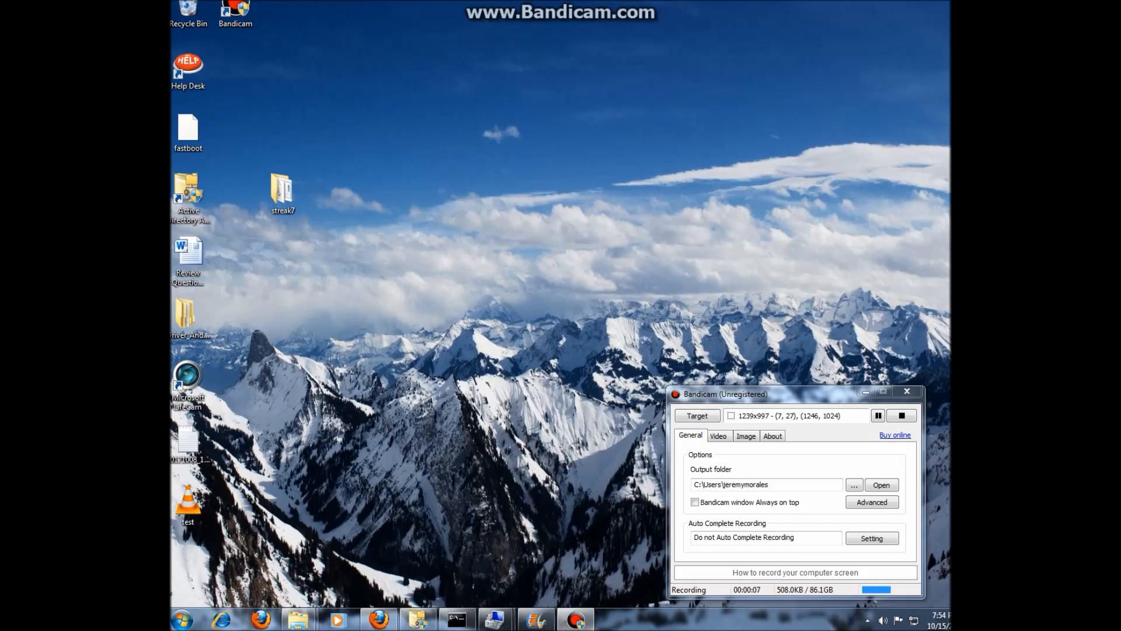
From the Start menu, open the Computer item's context menu to reach Manage
click(181, 619)
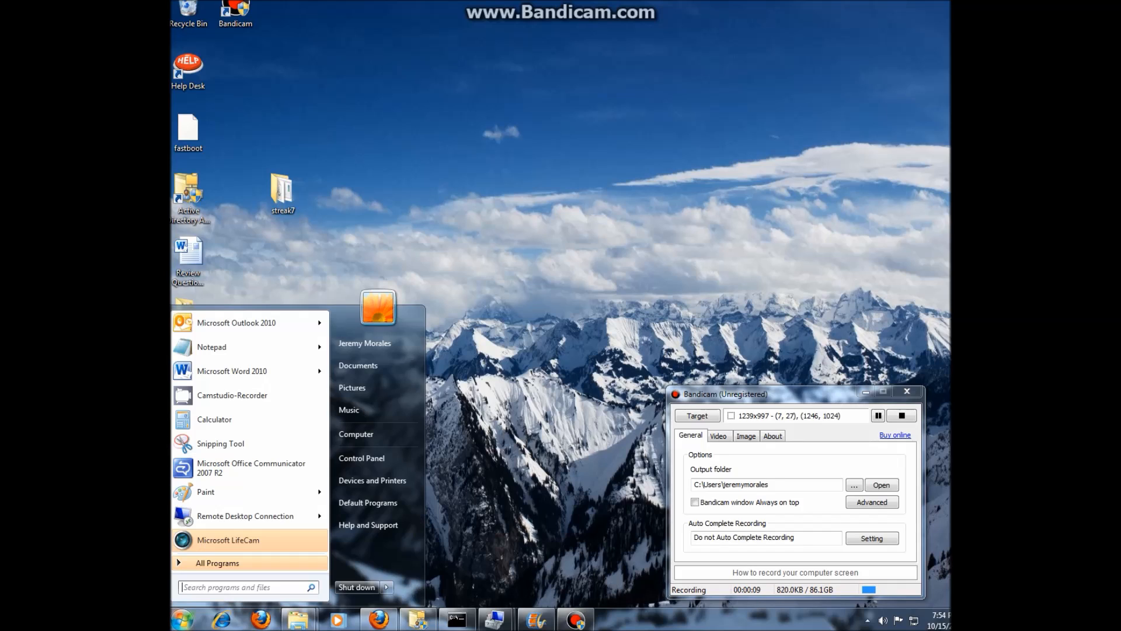
right_click(356, 434)
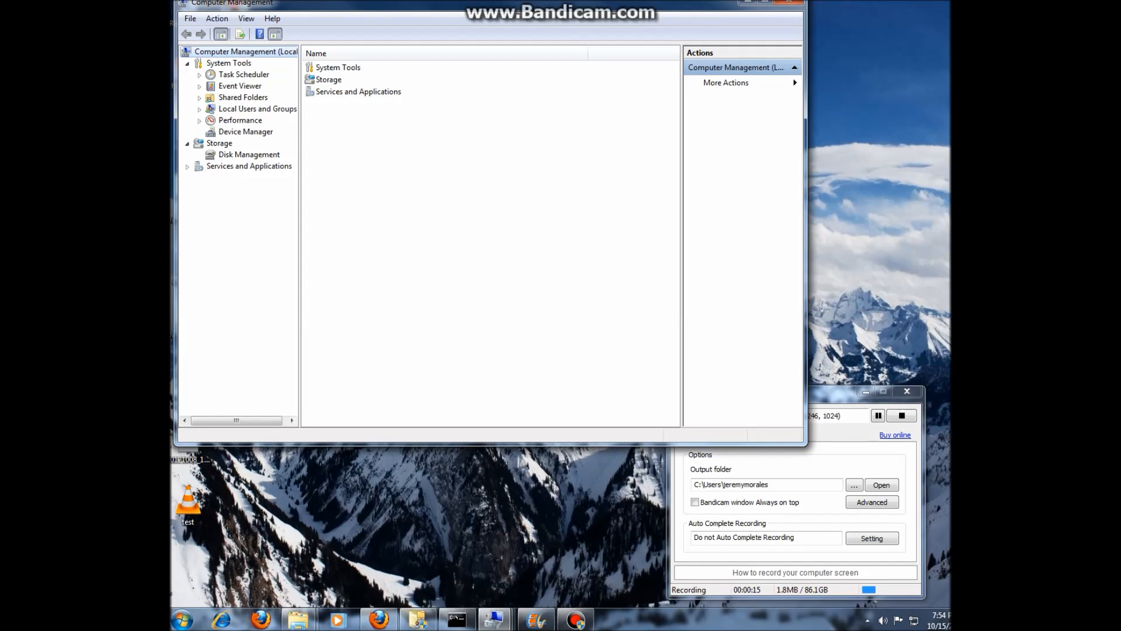
Show Device Manager and bring up the context menu for APX under Other devices
click(245, 131)
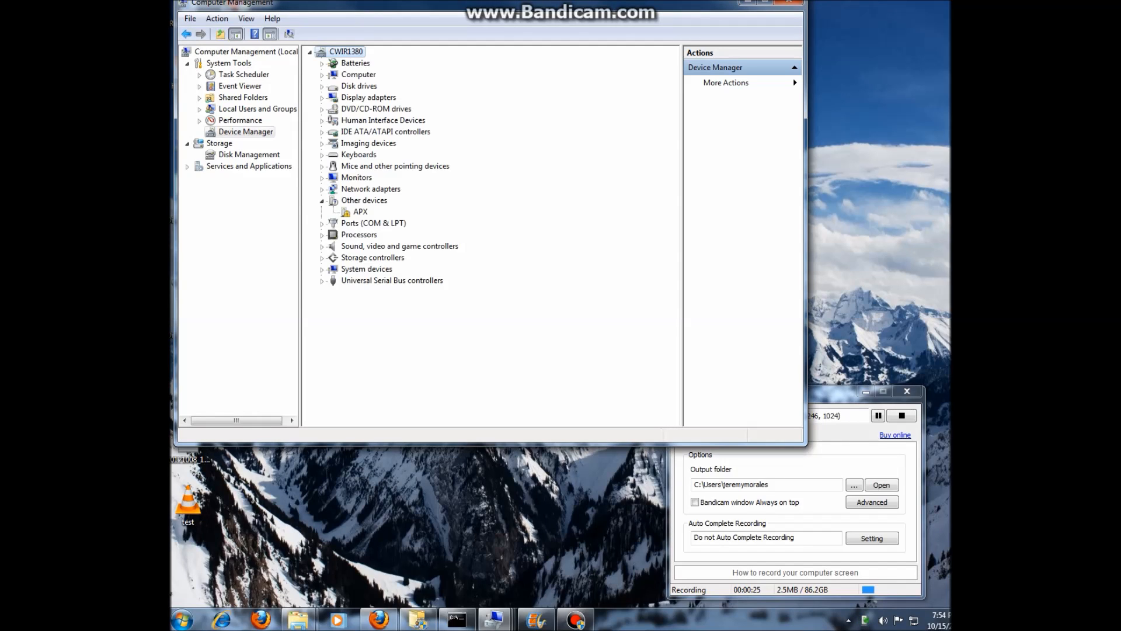
click(360, 211)
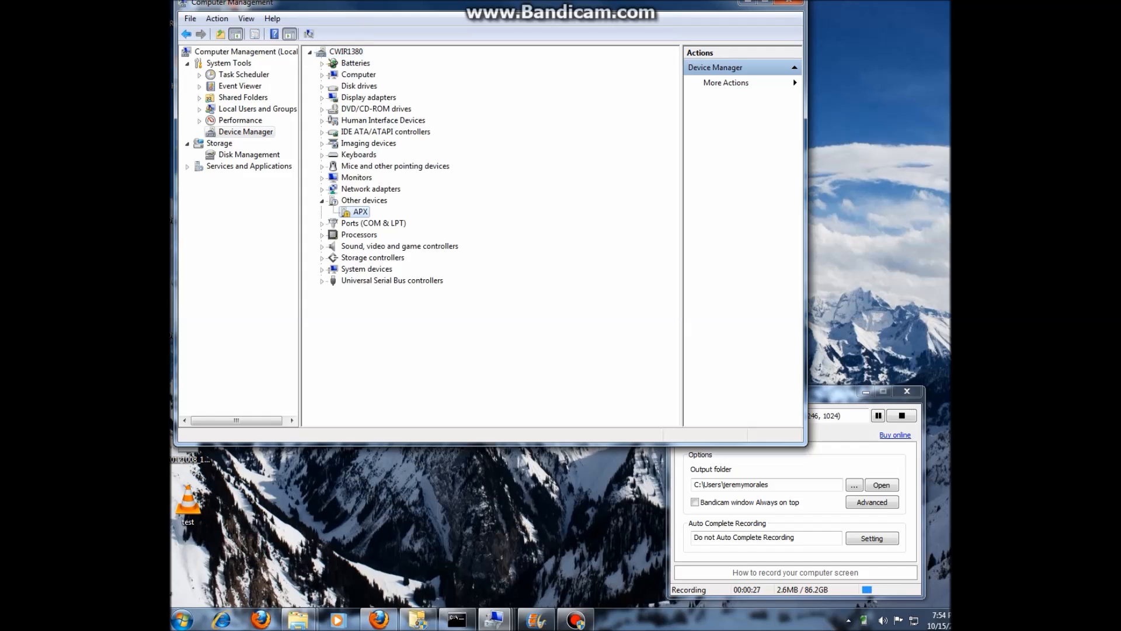
right_click(361, 211)
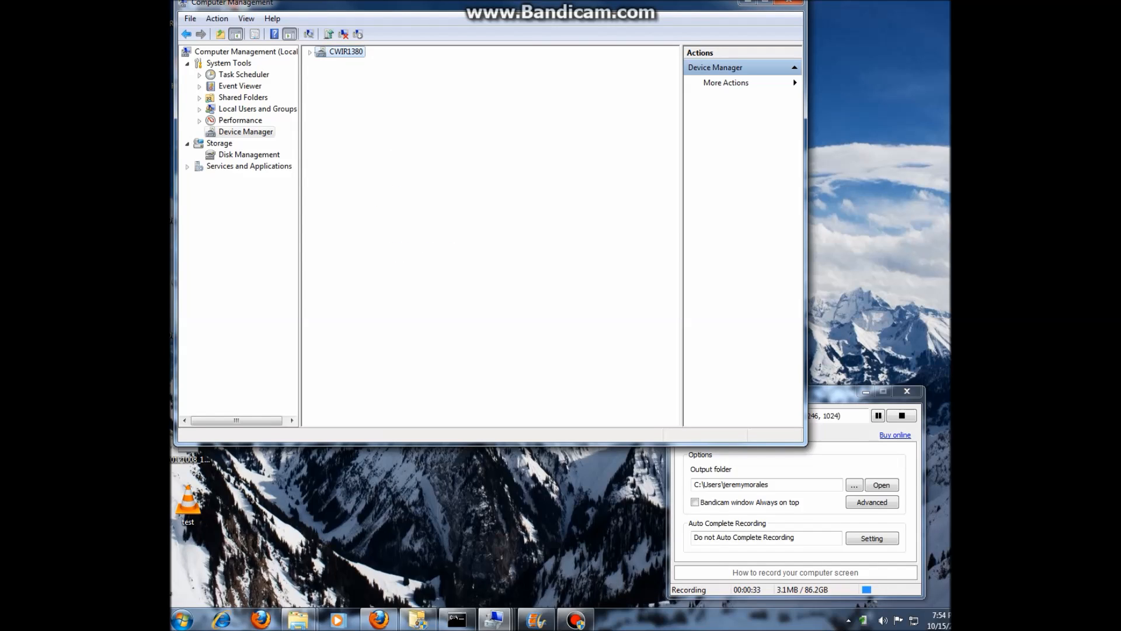
right_click(360, 211)
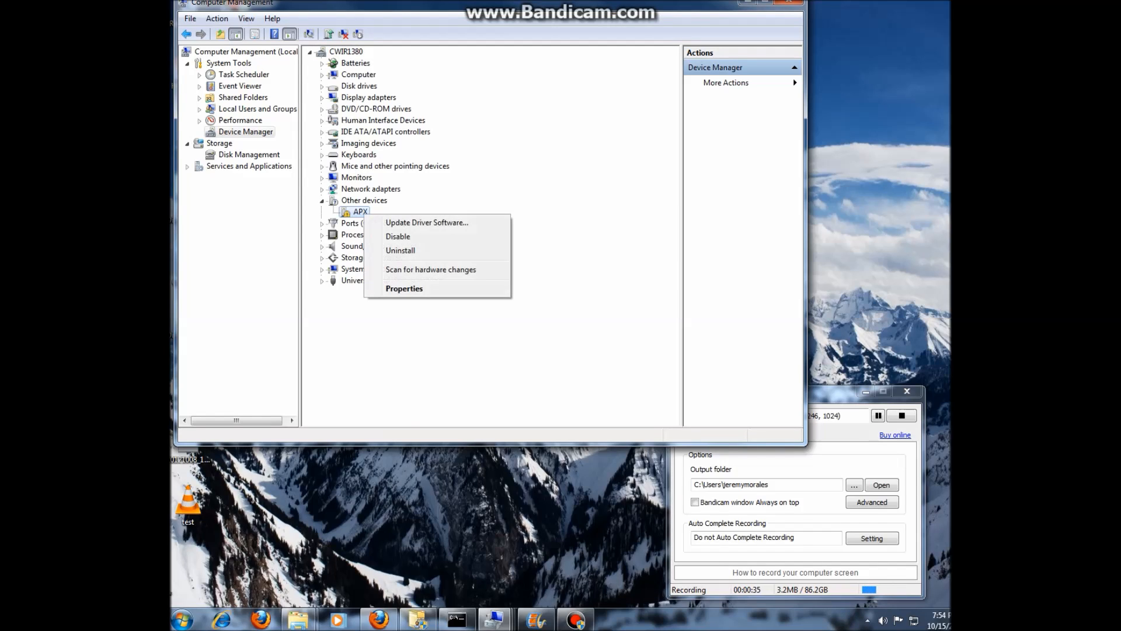
mouse_move(426, 222)
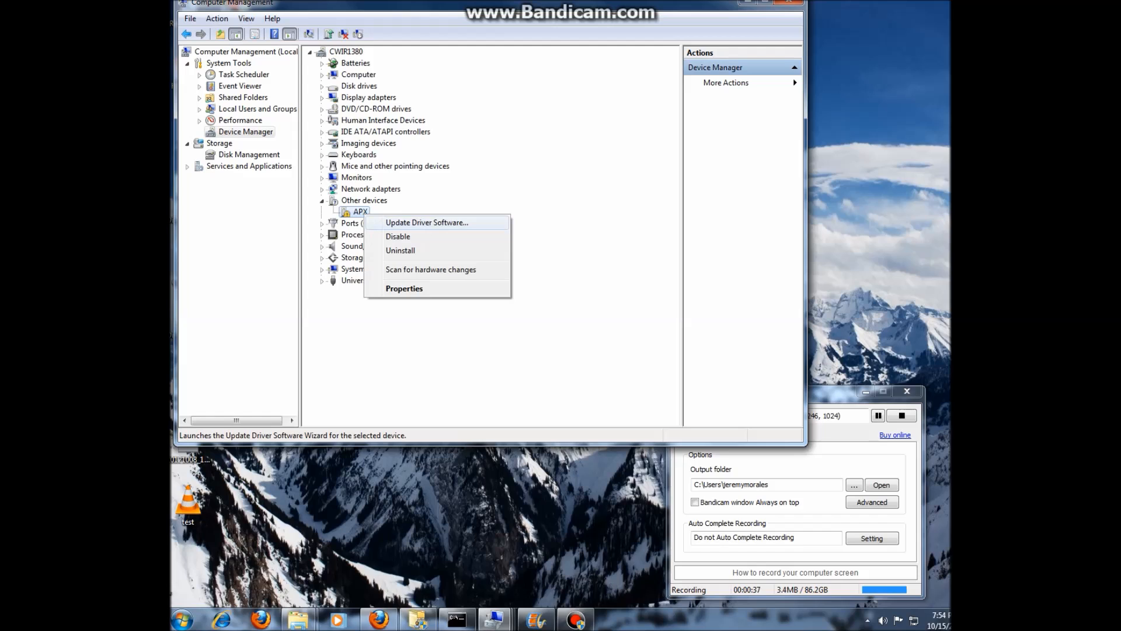
Update APX's driver by picking from all device types, reaching Have Disk
click(426, 222)
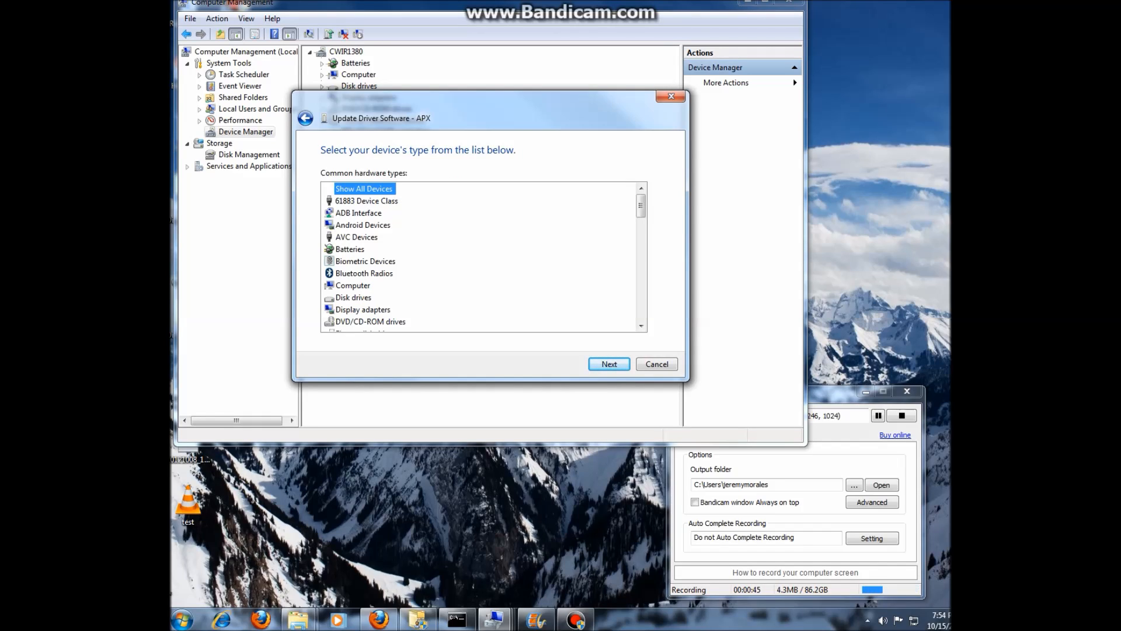
click(609, 364)
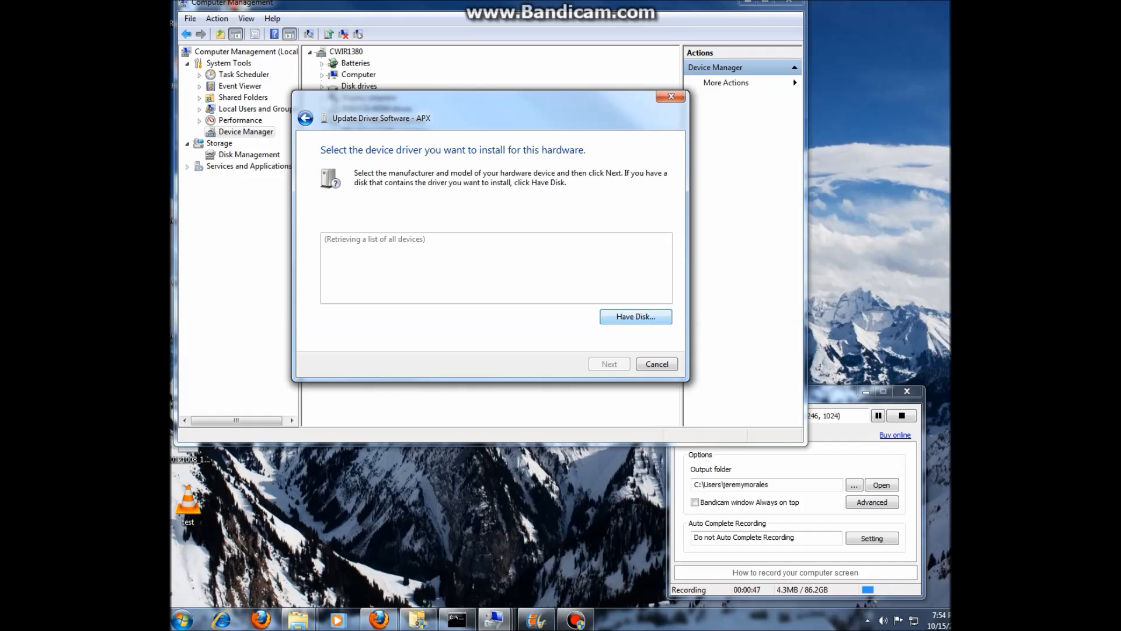
click(635, 316)
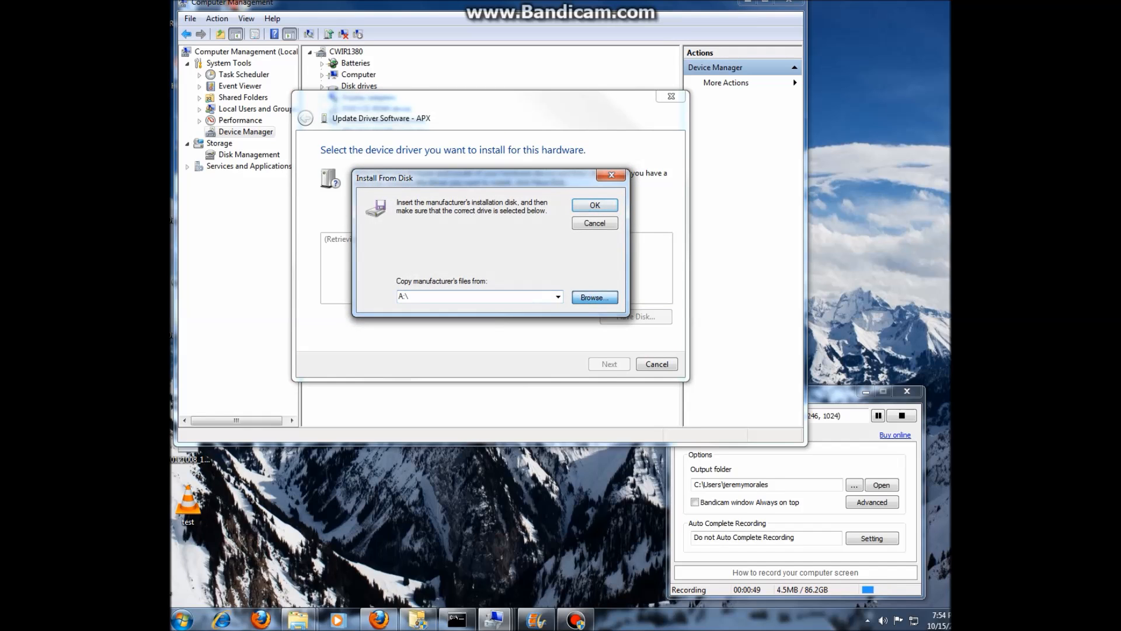
Browse to NvidiaUsb.inf in the apx_driver folder and confirm the disk location
click(595, 296)
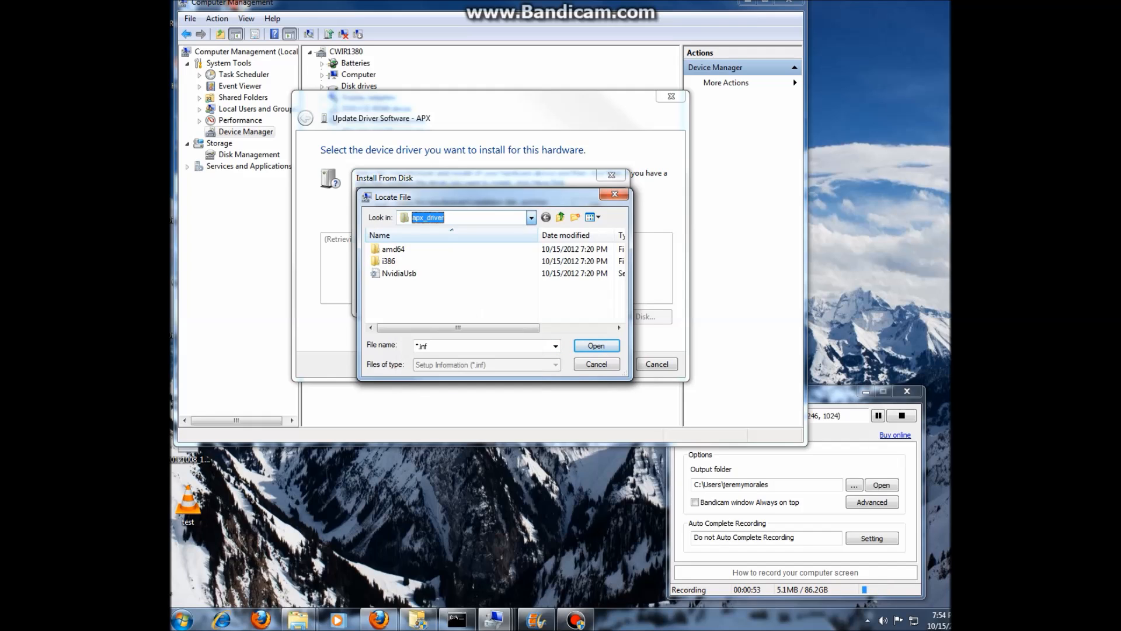
click(399, 274)
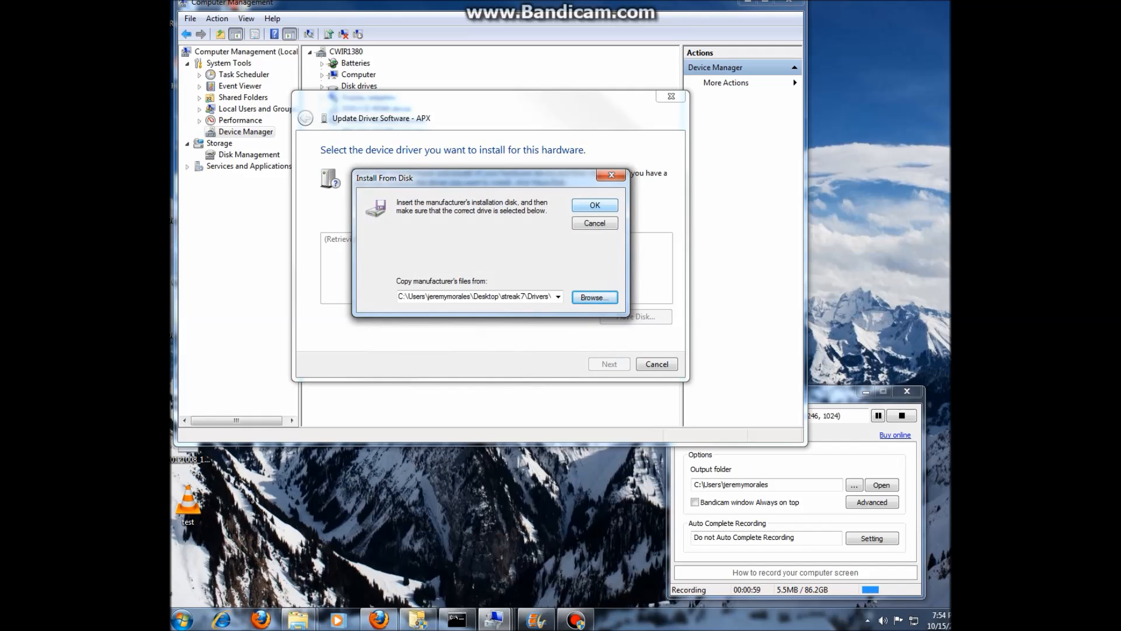
click(593, 205)
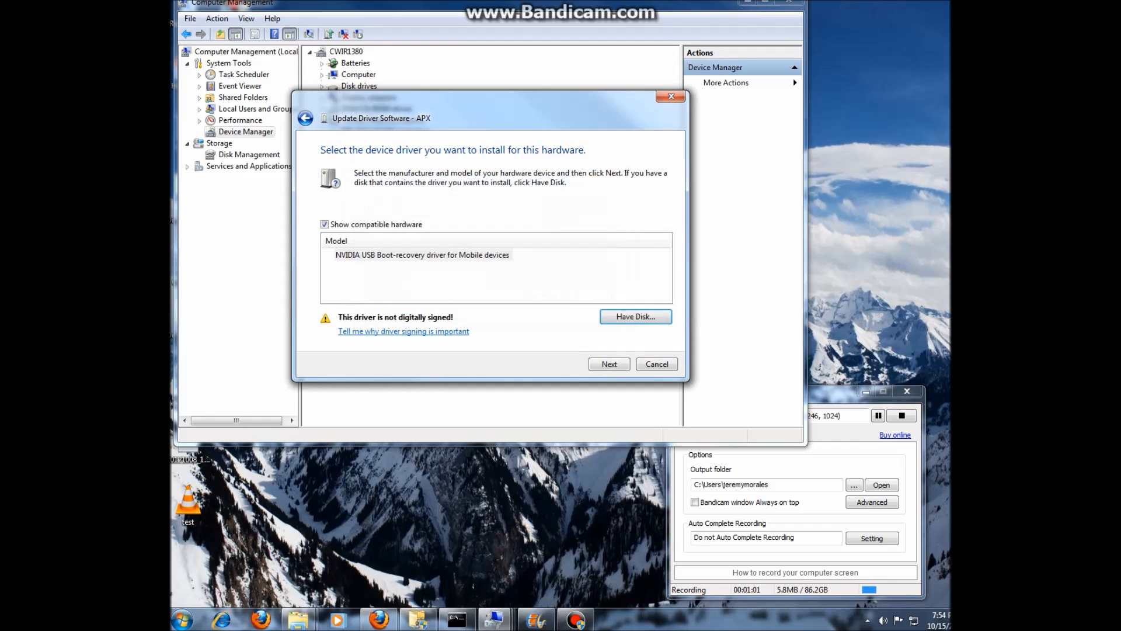
Select 'NVIDIA USB Boot-recovery driver for Mobile devices' and proceed to install it
click(422, 255)
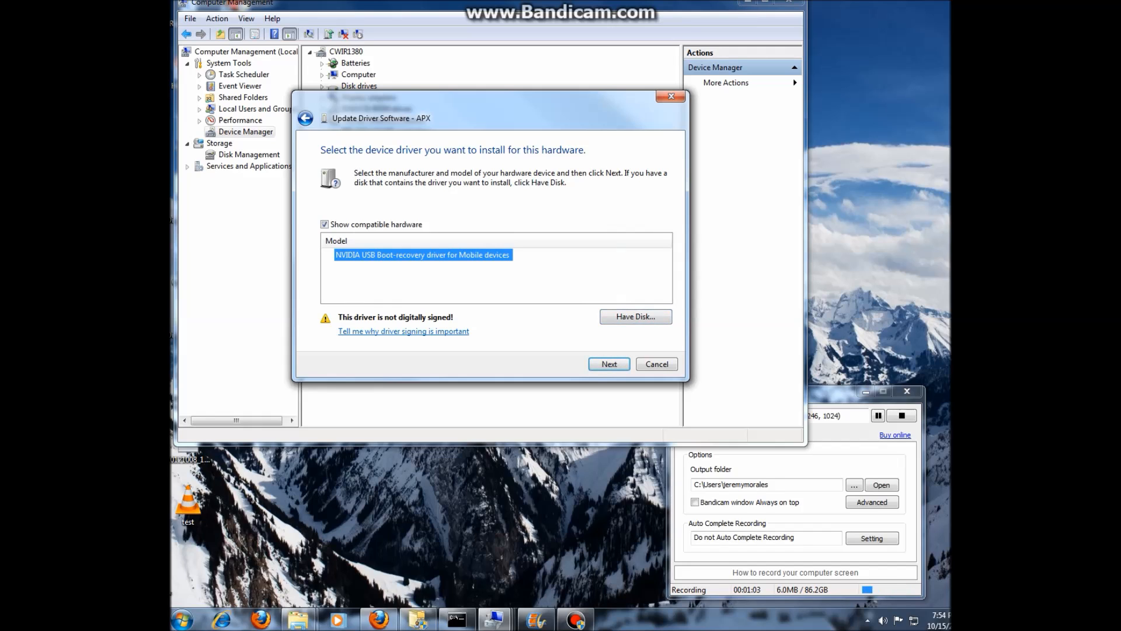
click(608, 364)
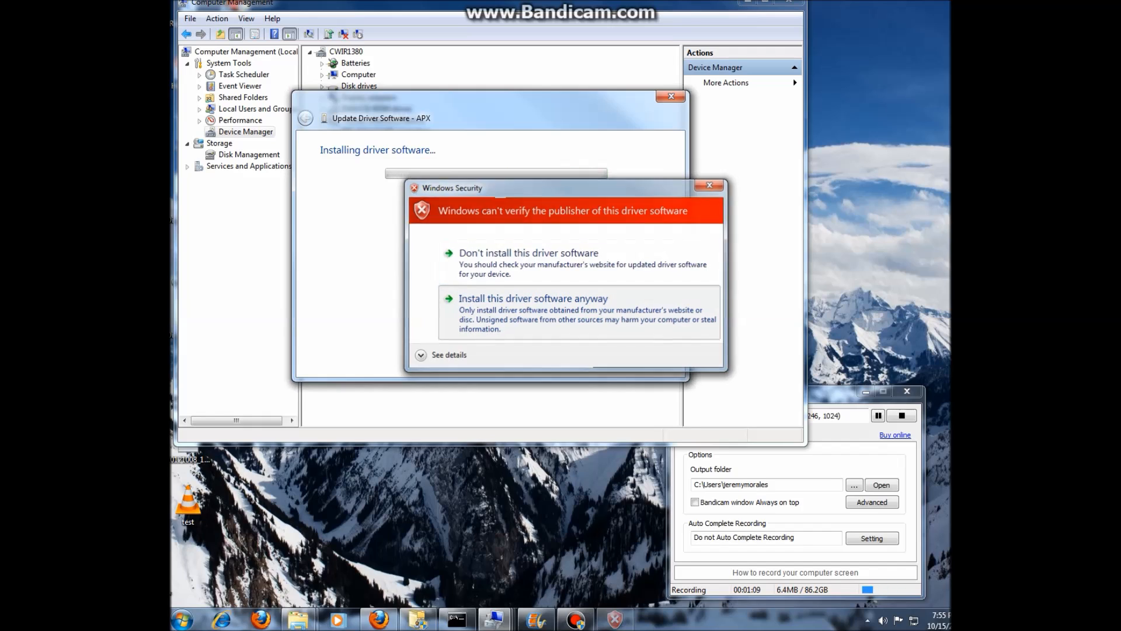
Accept installing the unverified NVIDIA driver anyway, then close the success page
click(533, 298)
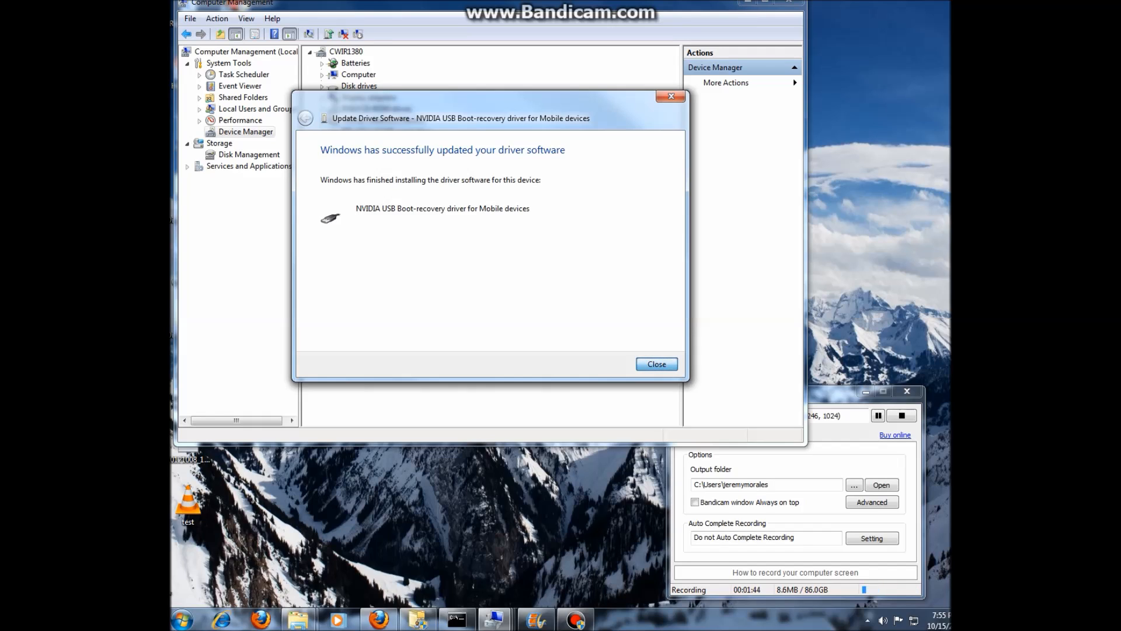
click(655, 363)
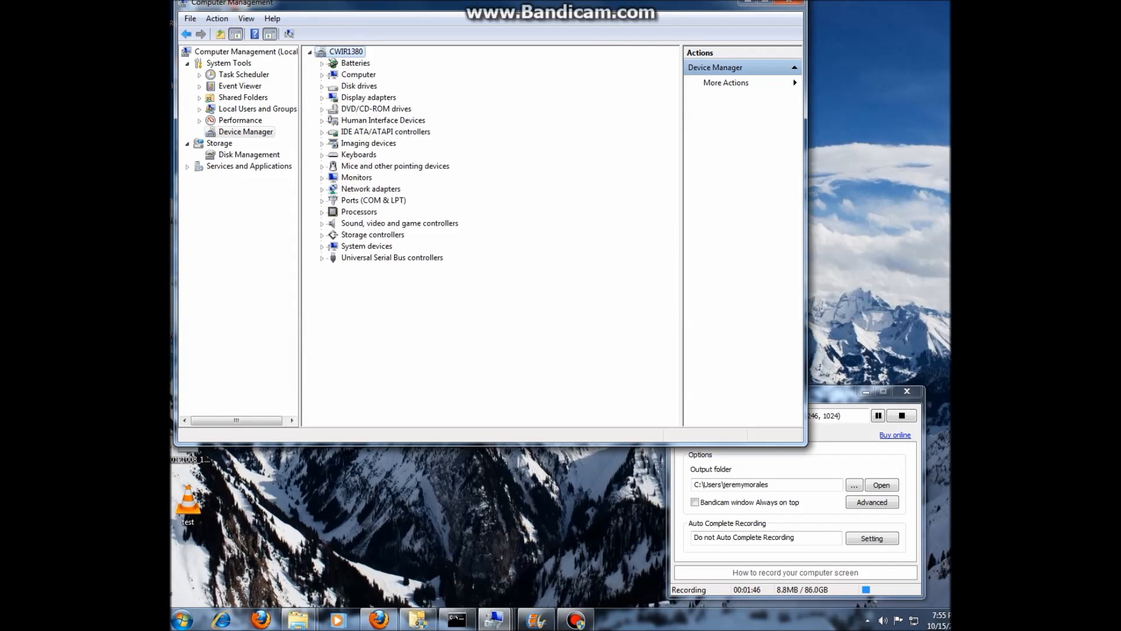